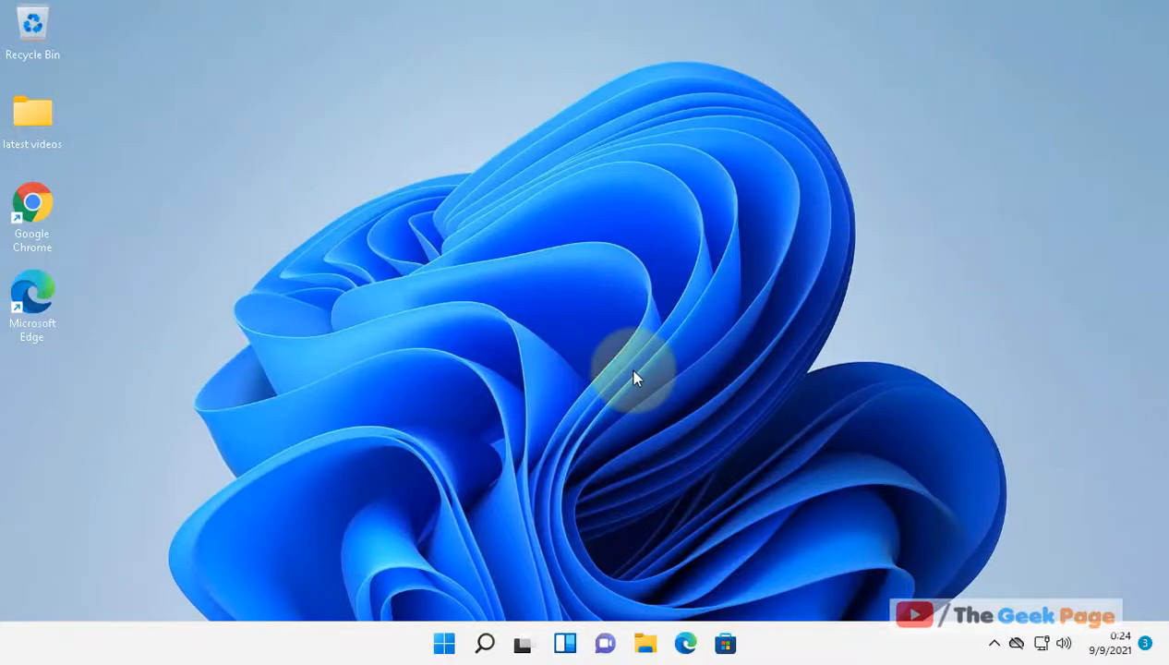
Step: Launch System Configuration by searching for msconfig from the taskbar
click(483, 643)
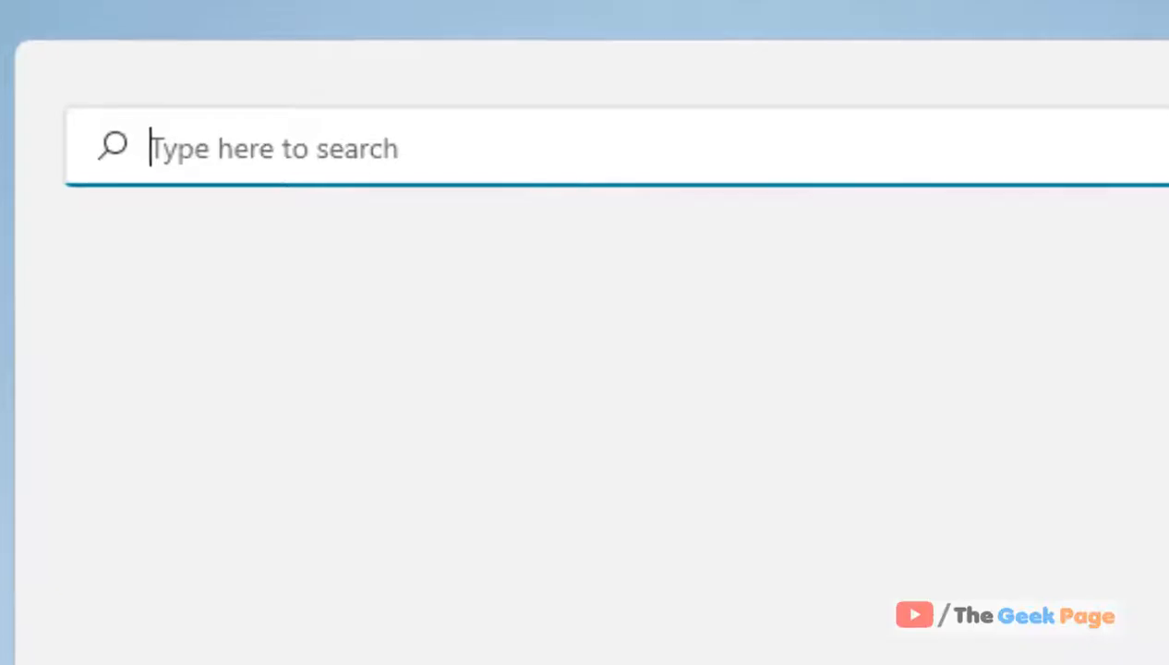
text(msc)
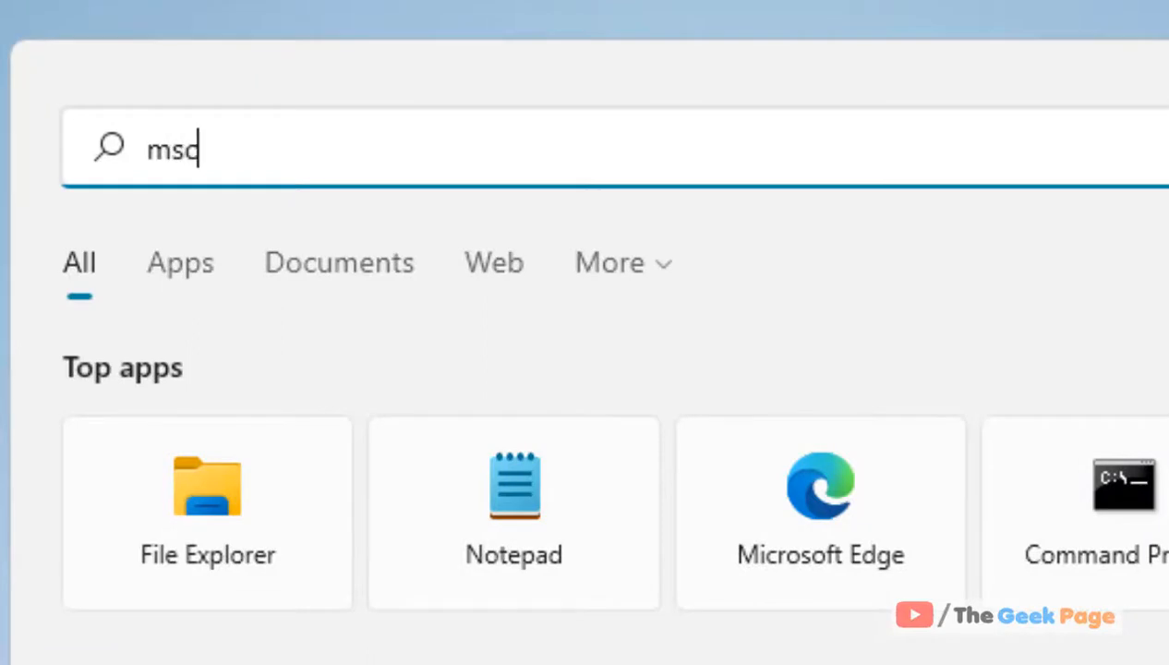
text(onfig)
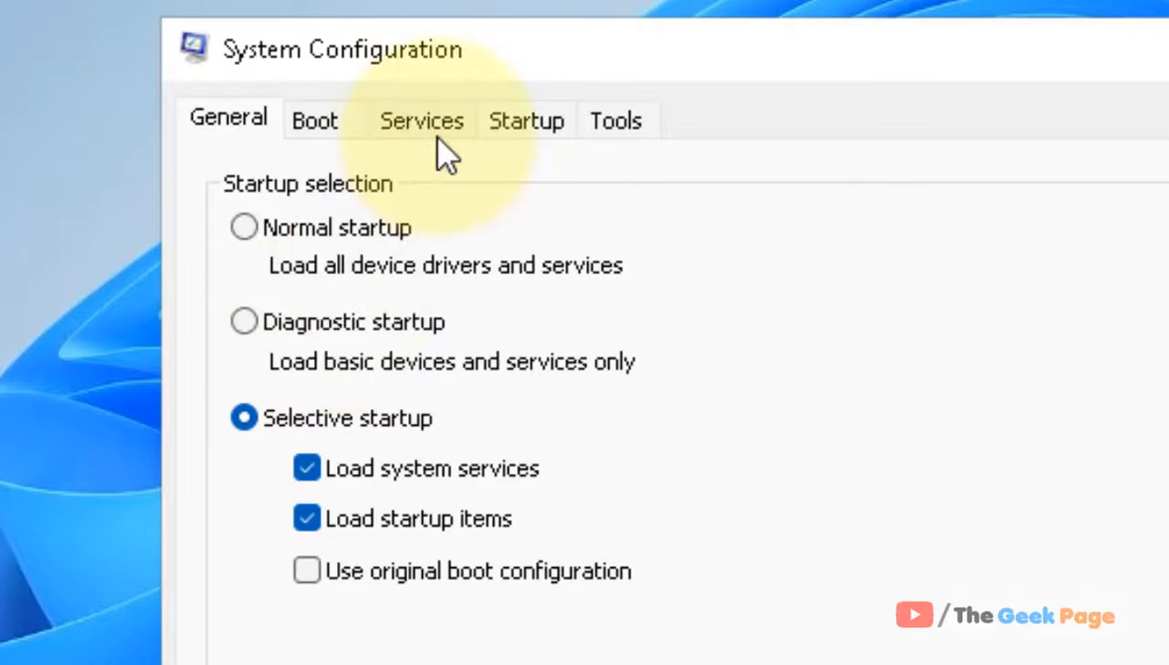
Step: Disable all non-Microsoft services in the Services list and apply the change
click(421, 120)
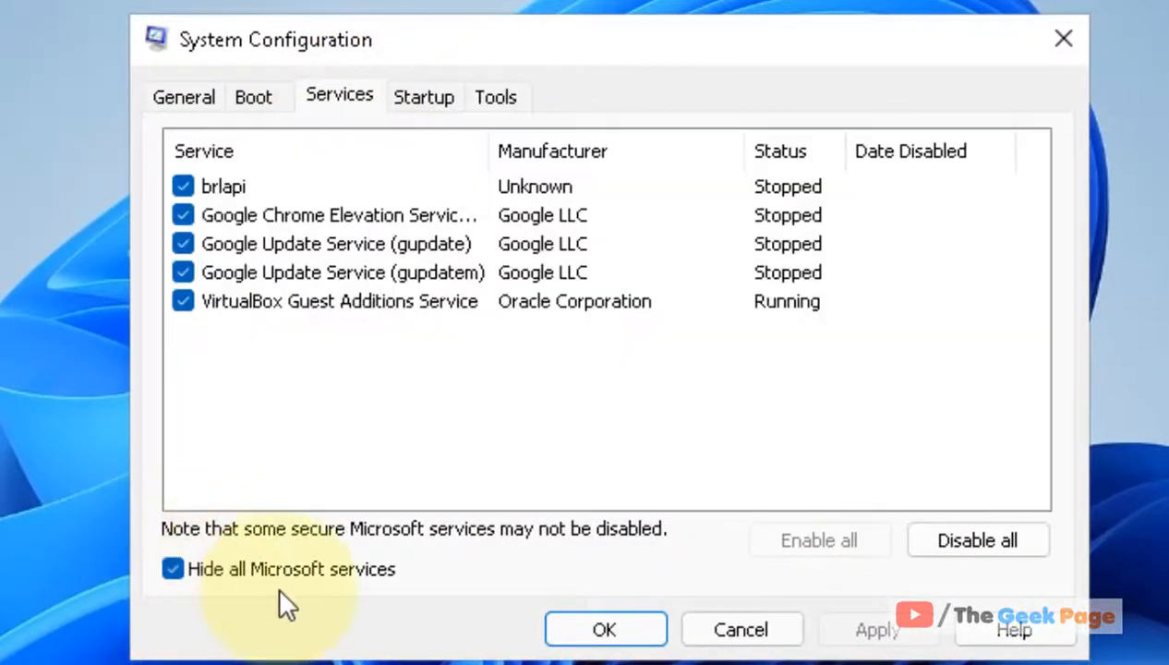
mouse_move(366, 595)
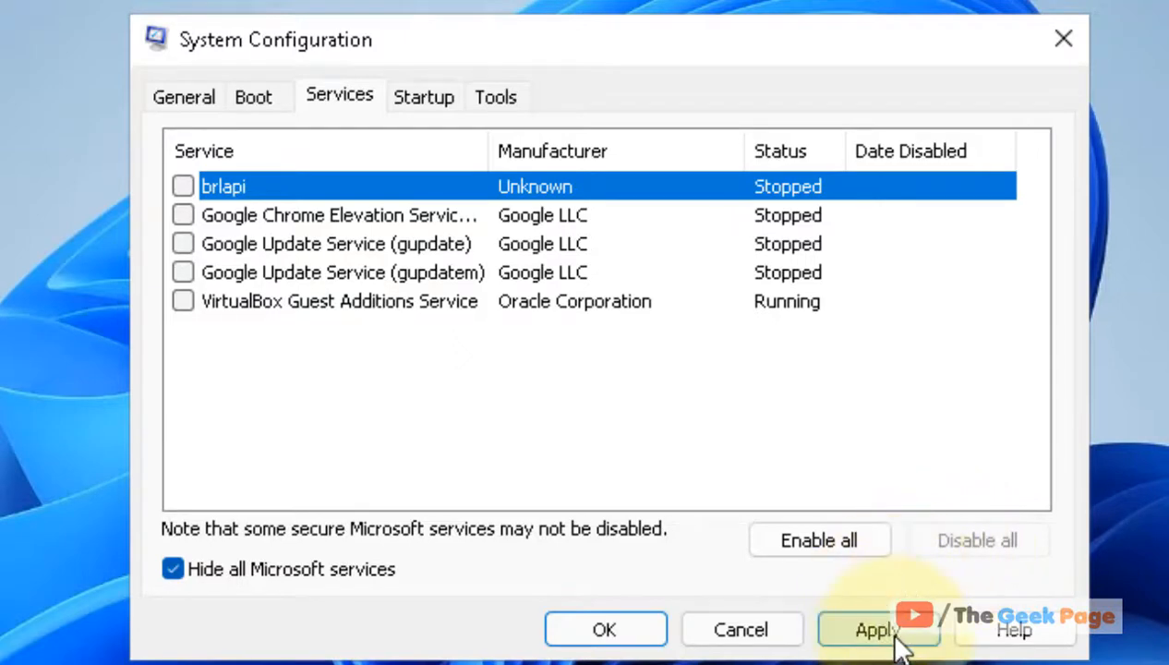
click(877, 628)
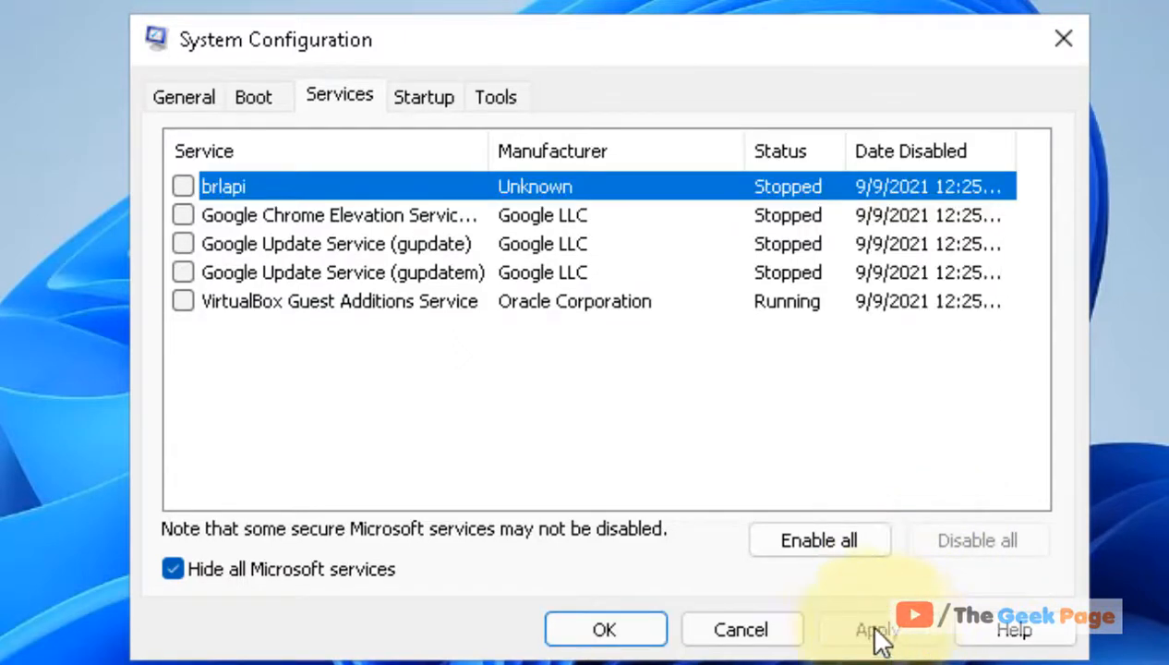
Step: Confirm the changes with OK and exit without restarting the computer
click(604, 628)
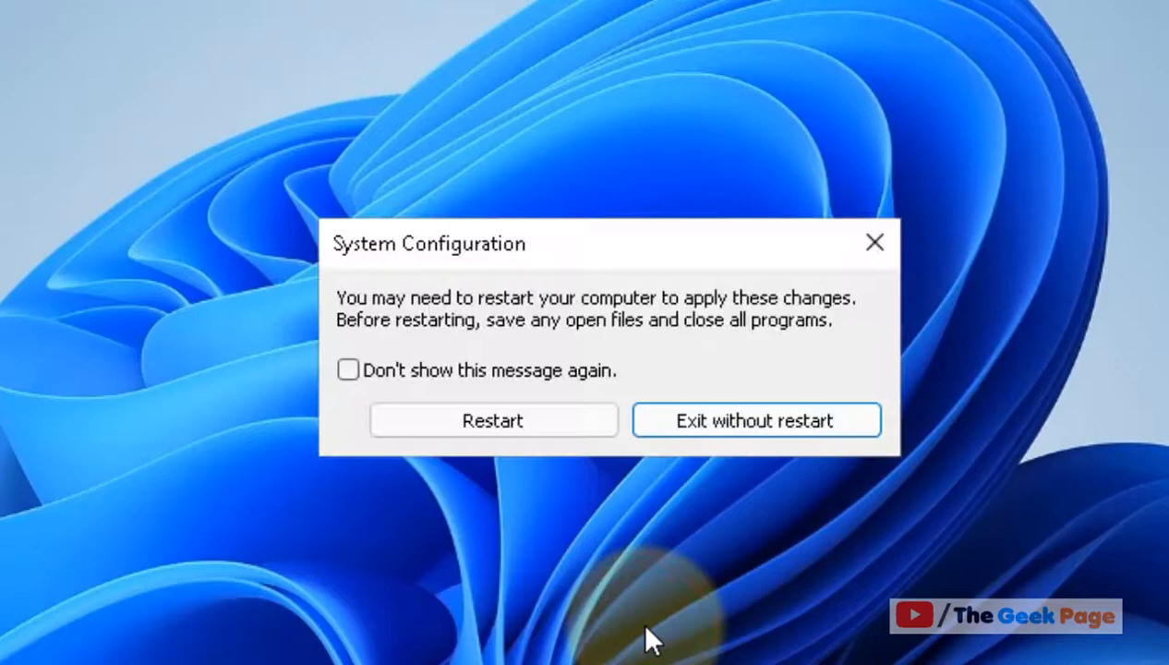
click(755, 421)
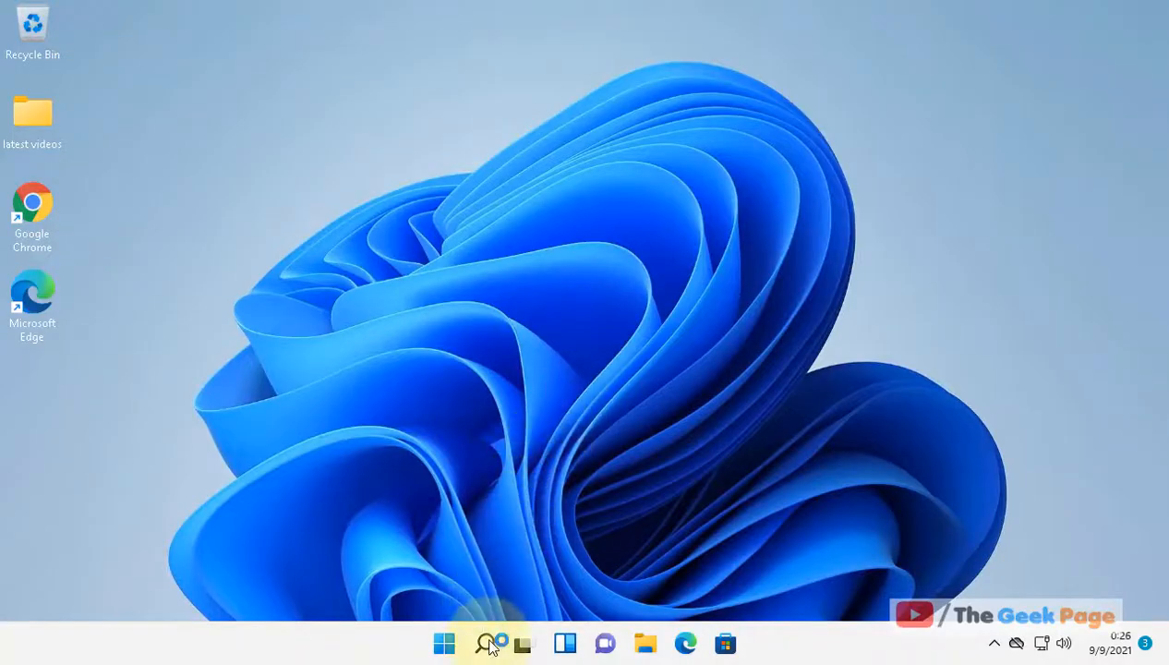
Step: Reopen System Configuration by searching for msconfig from the taskbar
click(487, 642)
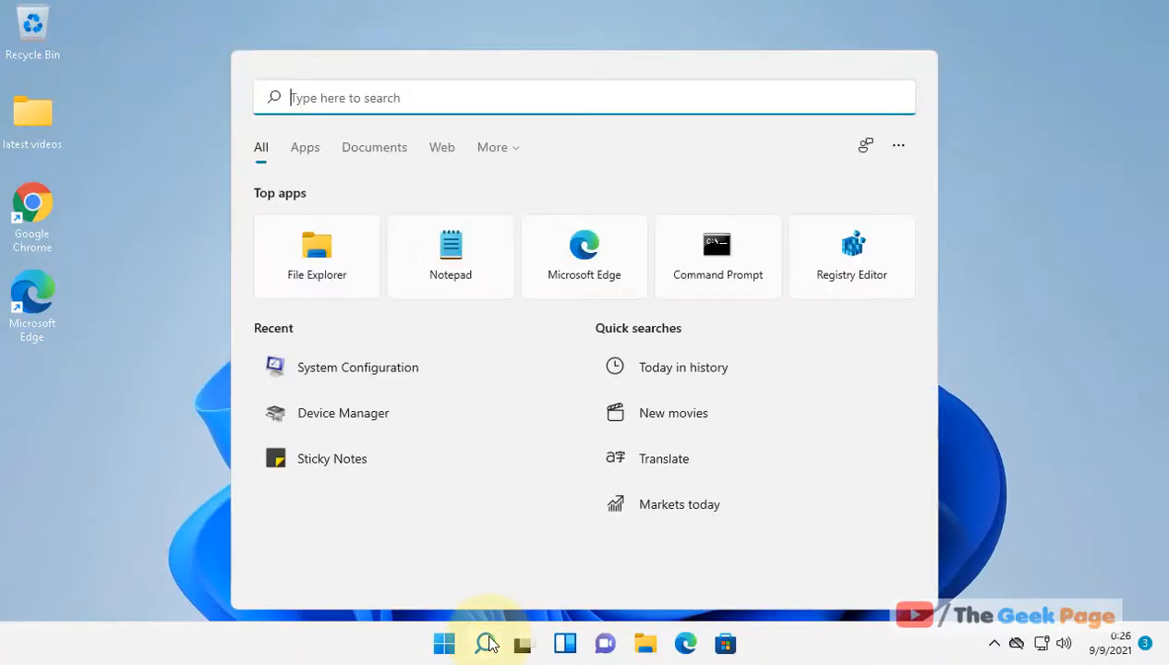
text(mscon)
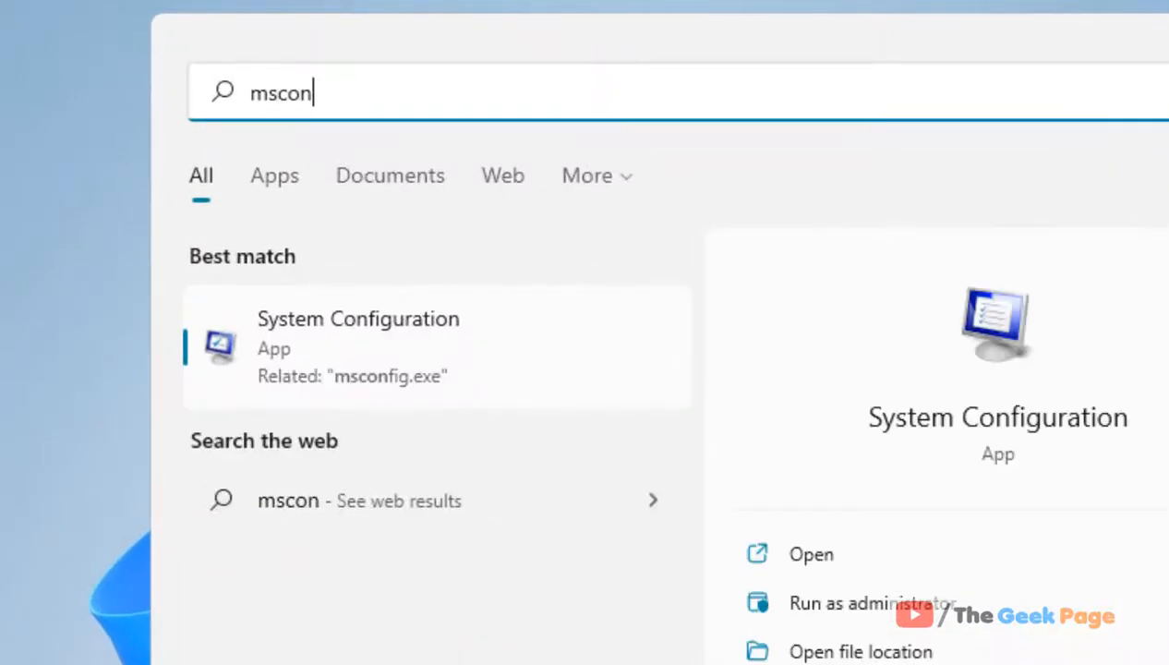
text(fig)
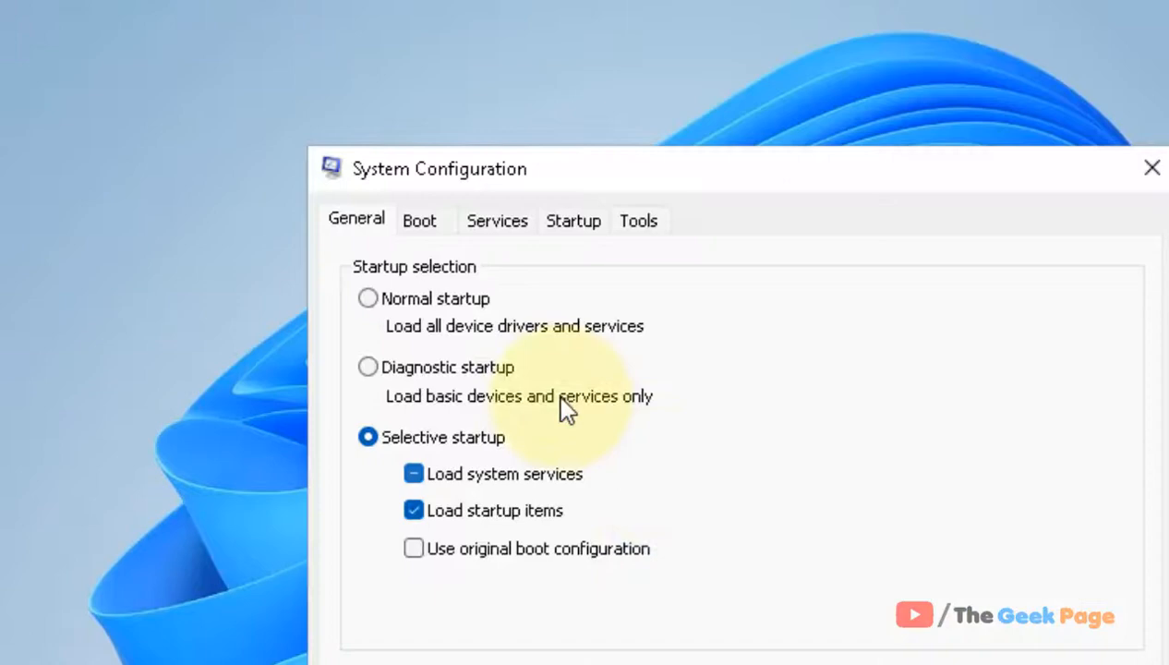
Step: With Microsoft services hidden, enable all remaining services, apply and confirm with OK
click(497, 220)
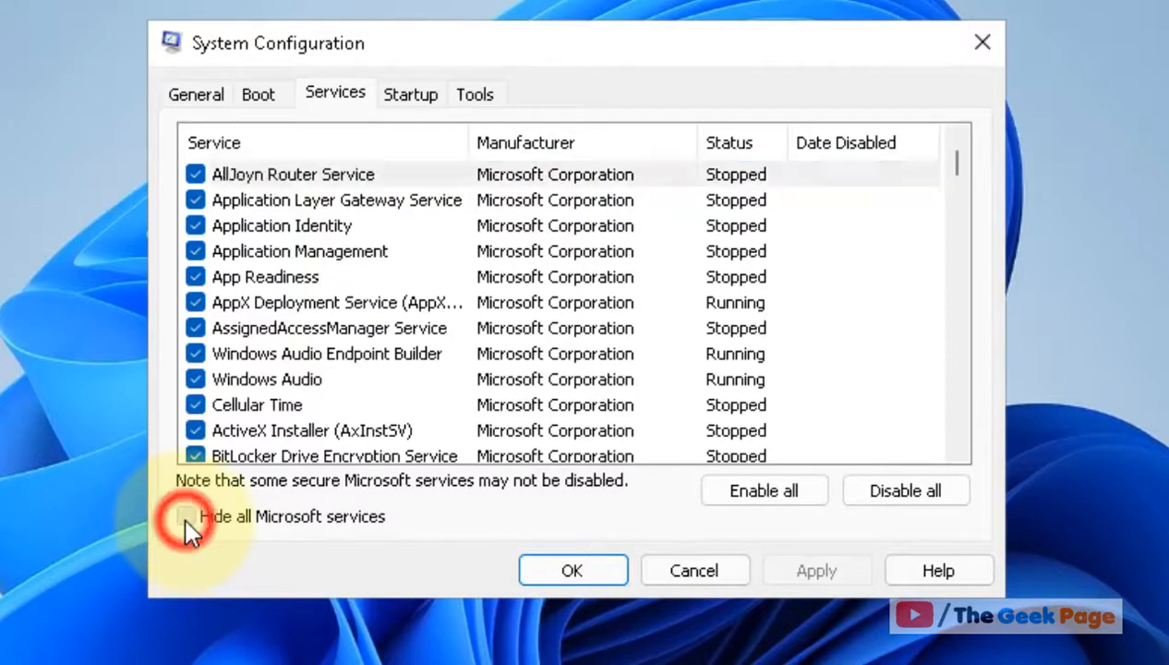
click(186, 517)
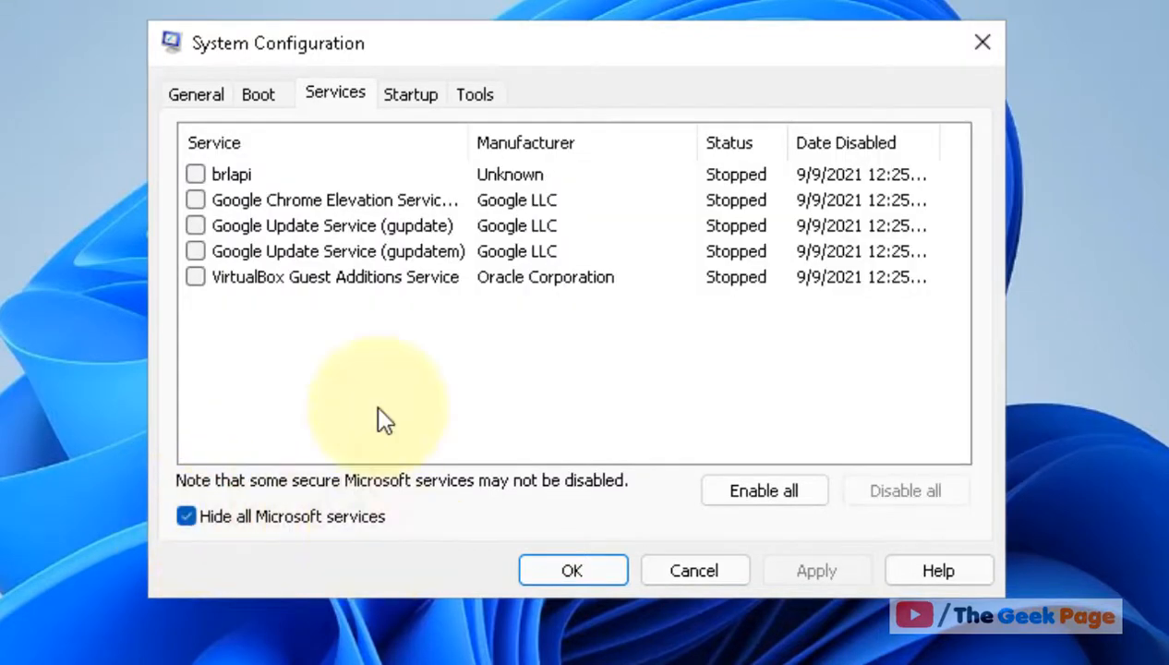
mouse_move(762, 491)
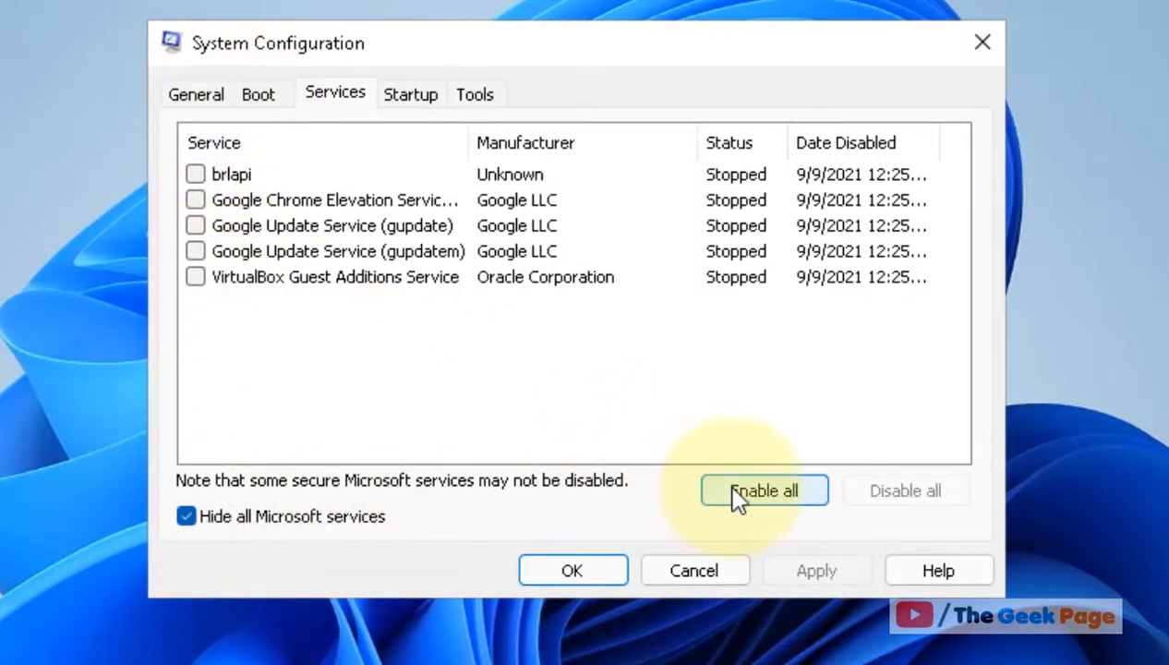
click(763, 491)
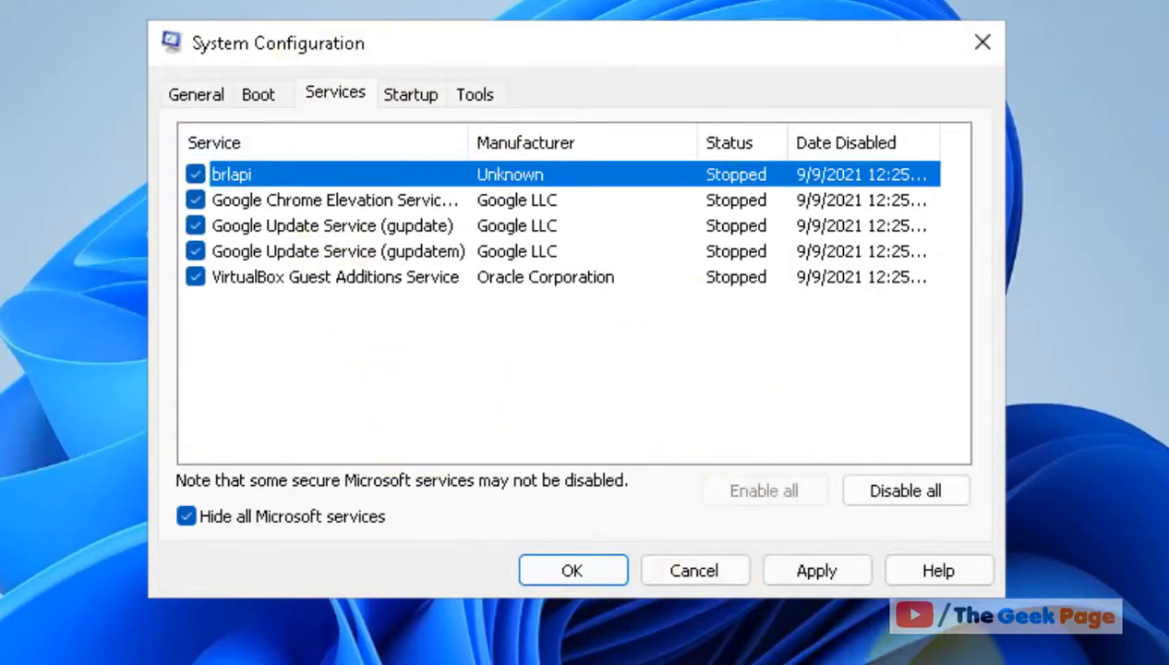
click(573, 569)
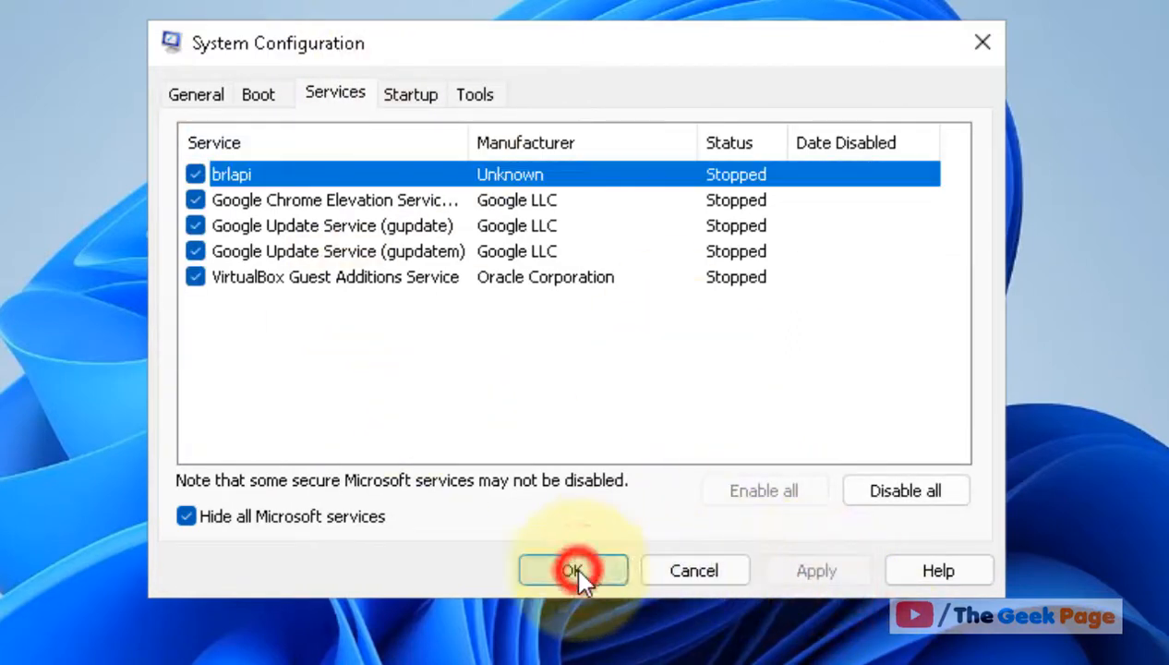
click(572, 569)
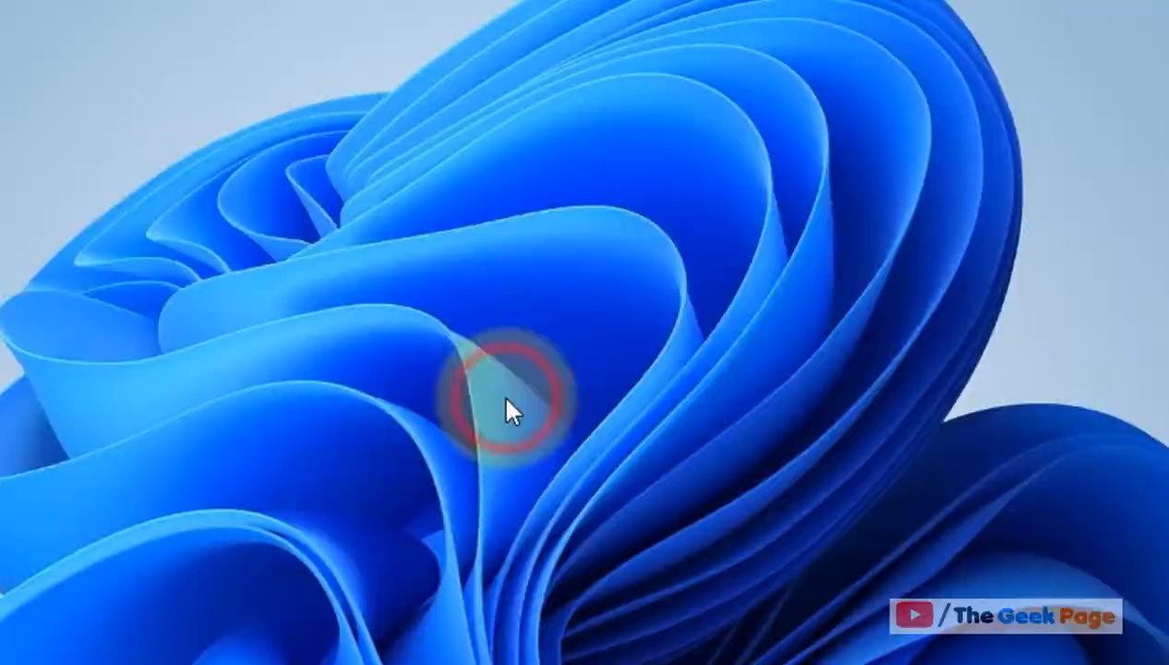